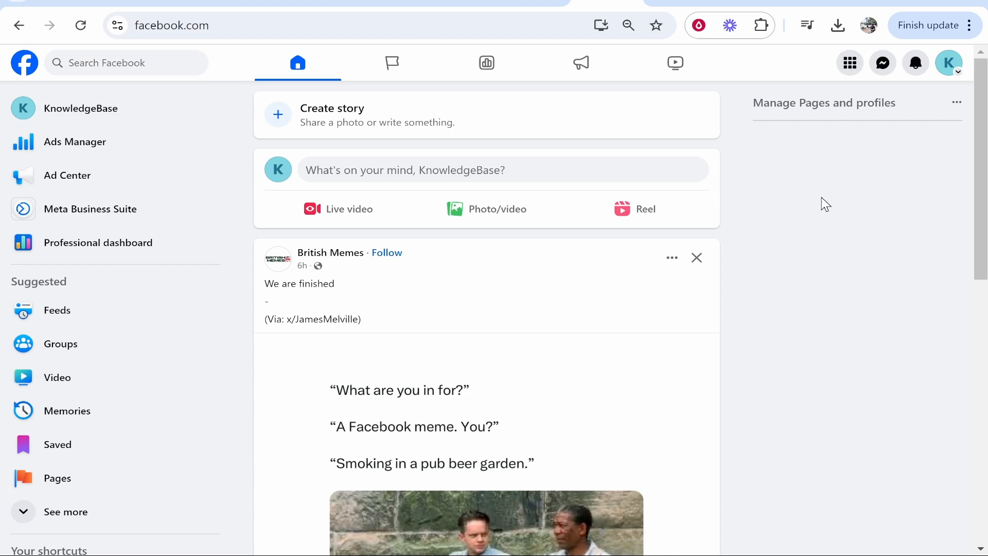
mouse_move(970, 63)
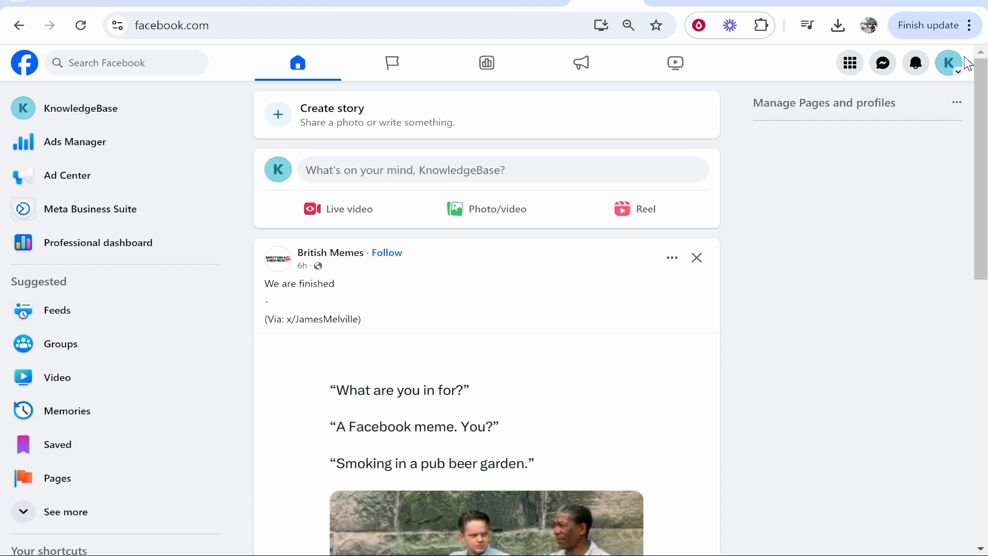
Reveal the account menu from the top-right profile avatar
left_click(948, 63)
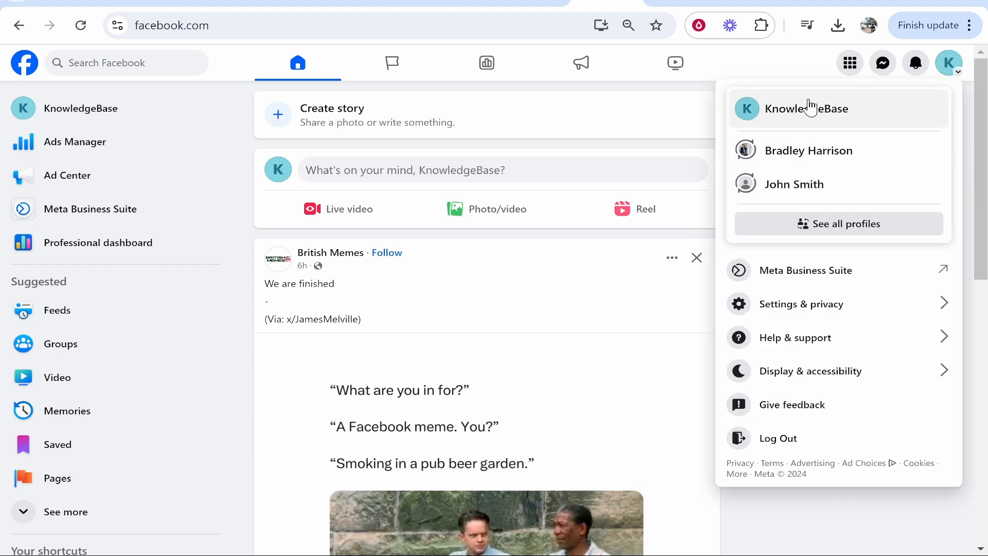
mouse_move(819, 119)
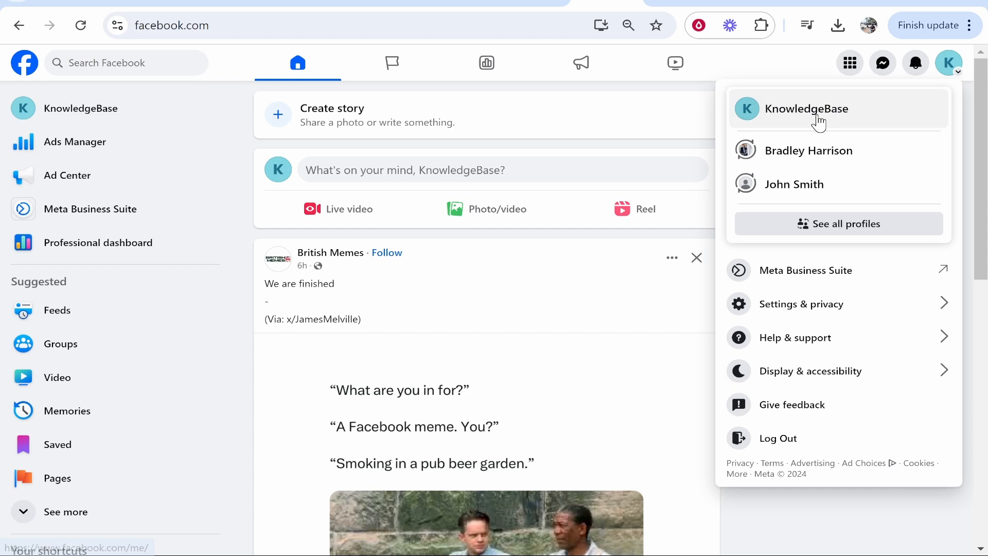
Switch into the KnowledgeBase Page profile from the account menu
left_click(807, 108)
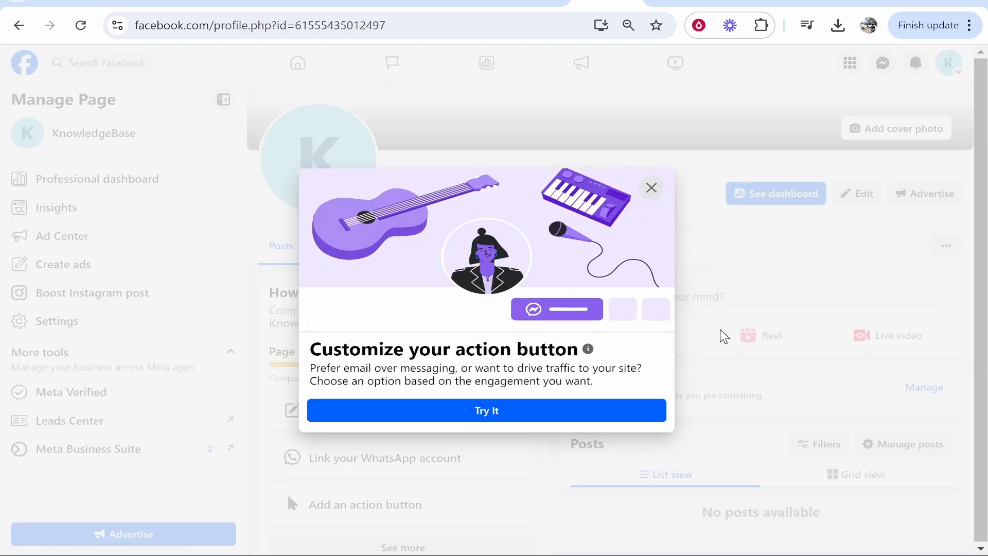
left_click(487, 411)
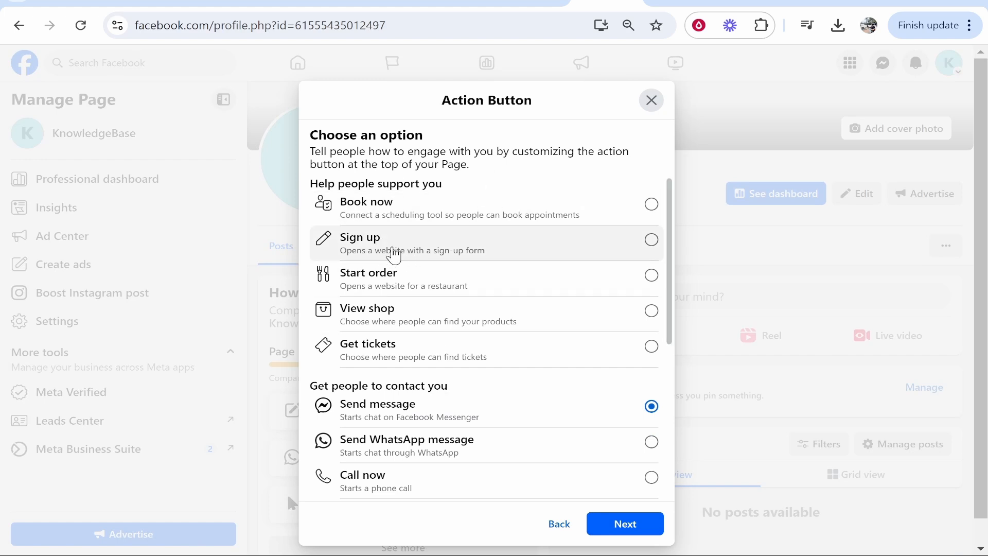
mouse_move(405, 251)
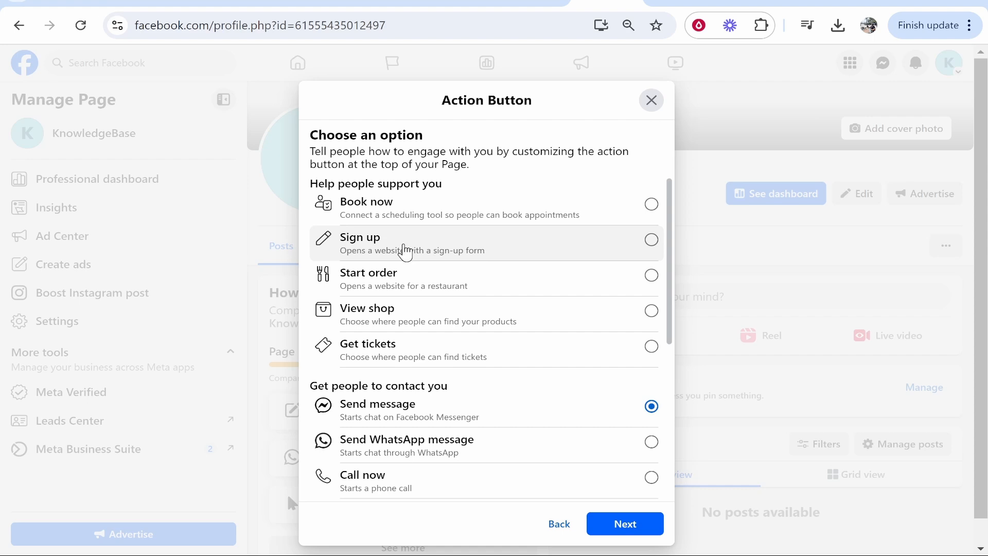
scroll("down", 3)
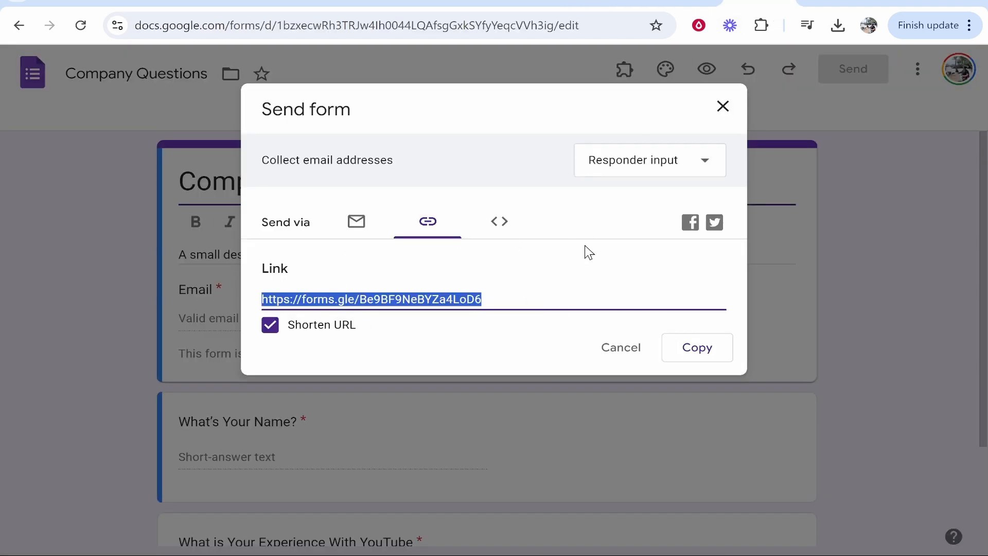
left_click(696, 347)
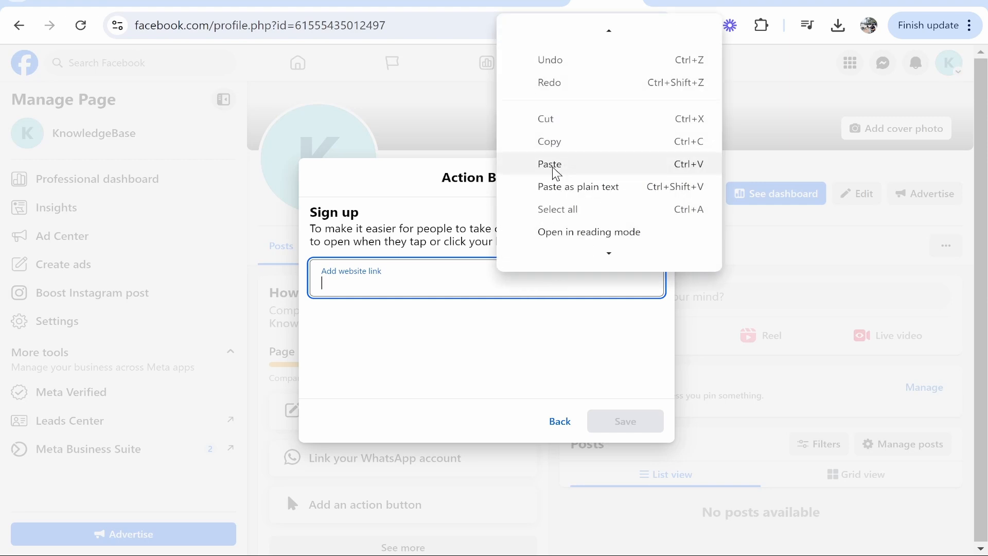
left_click(550, 164)
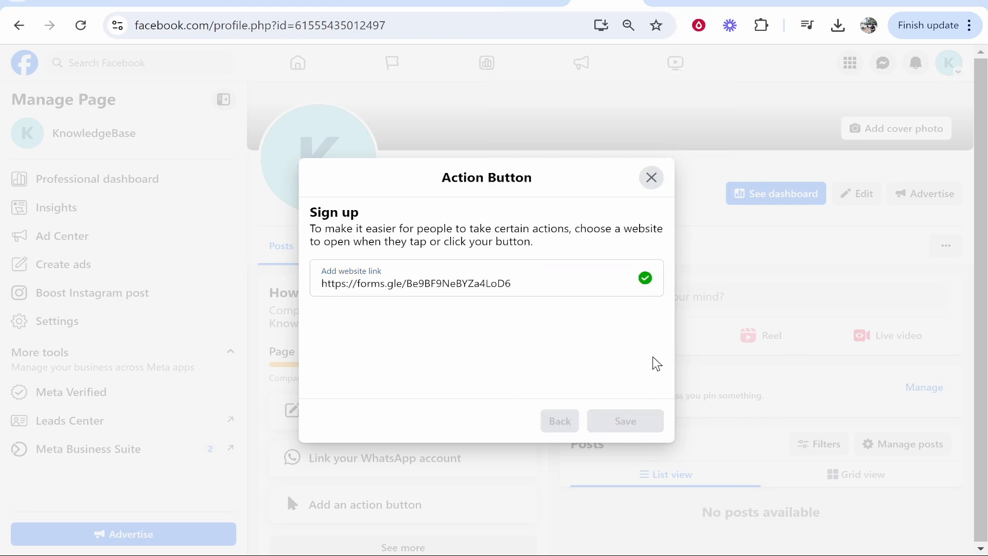
left_click(650, 177)
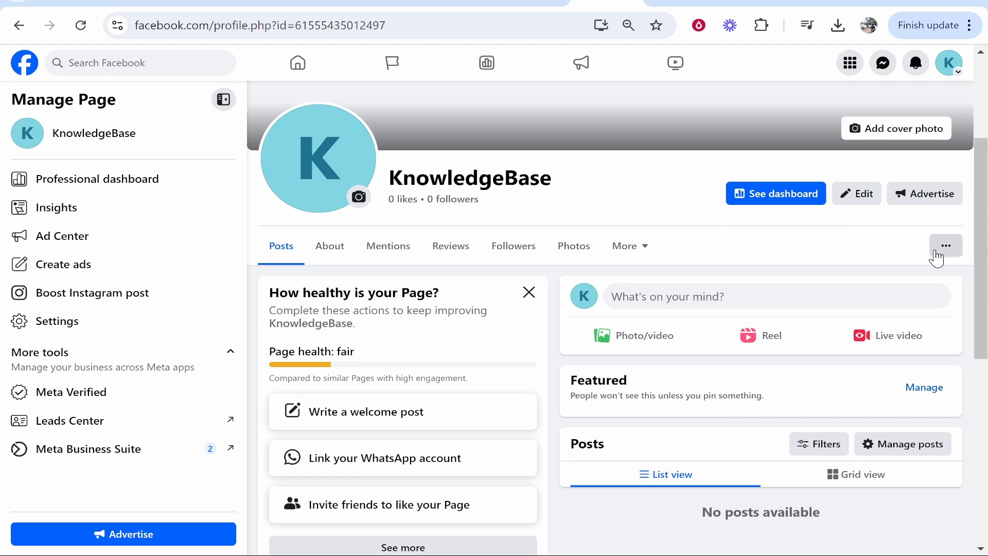